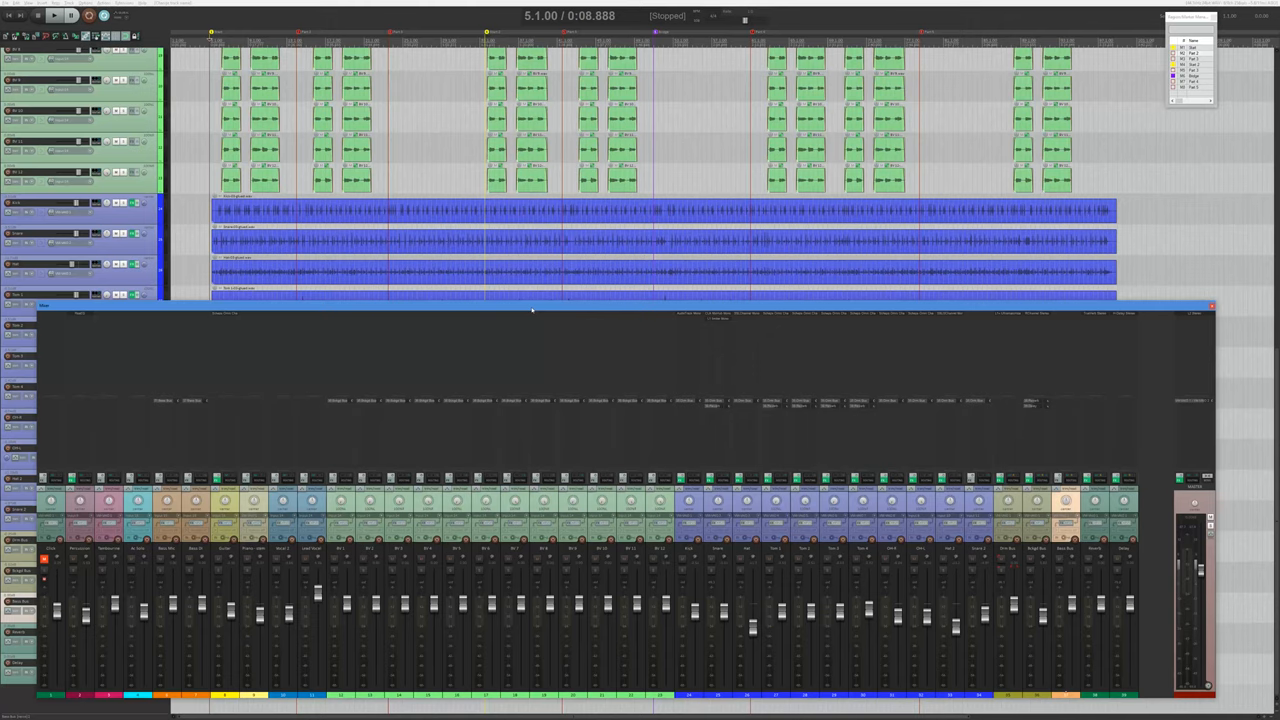
pyautogui.moveTo(332, 368)
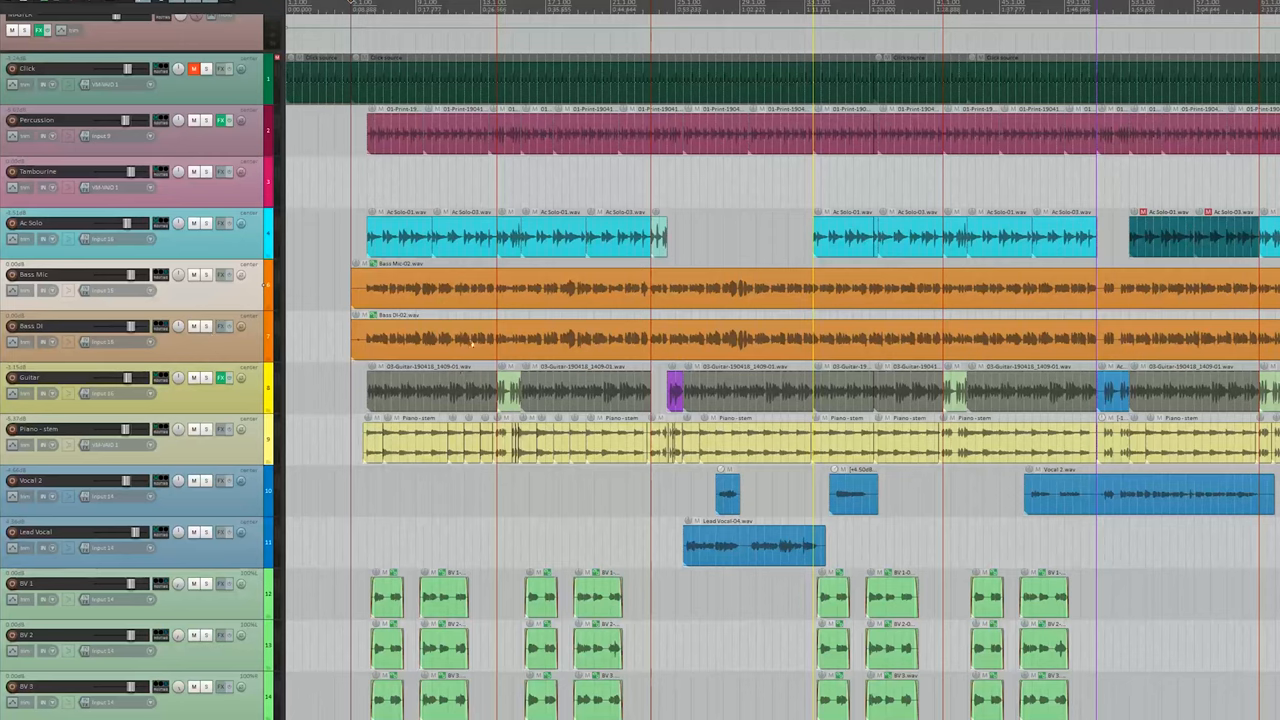
pyautogui.moveTo(516, 294)
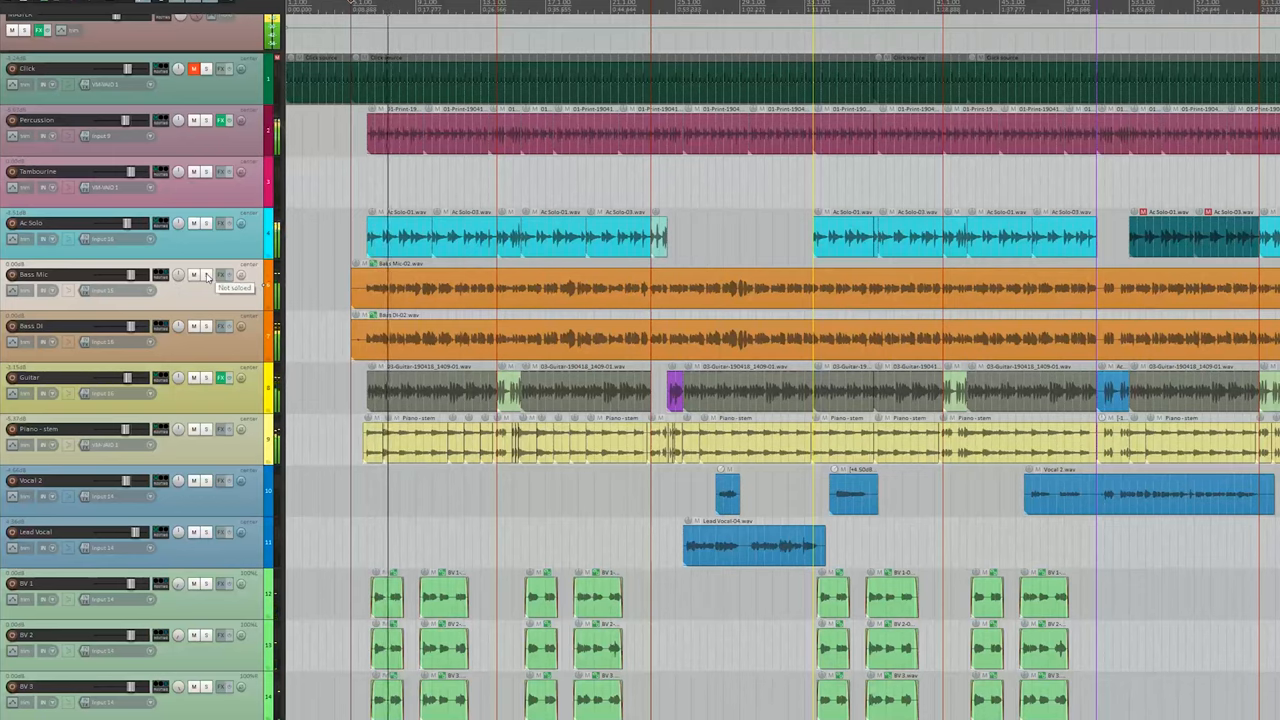
# Step: Solo the upper bass track, then the second bass track, then clear all solos
pyautogui.click(208, 274)
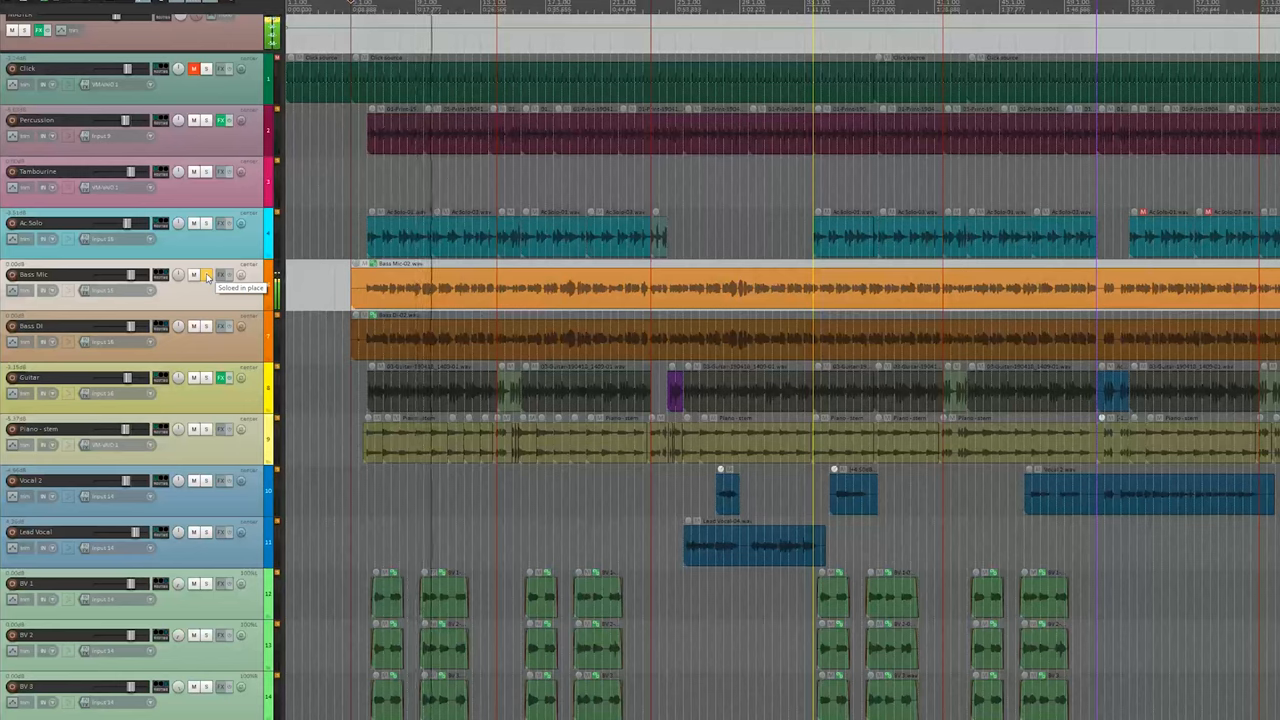
pyautogui.click(208, 276)
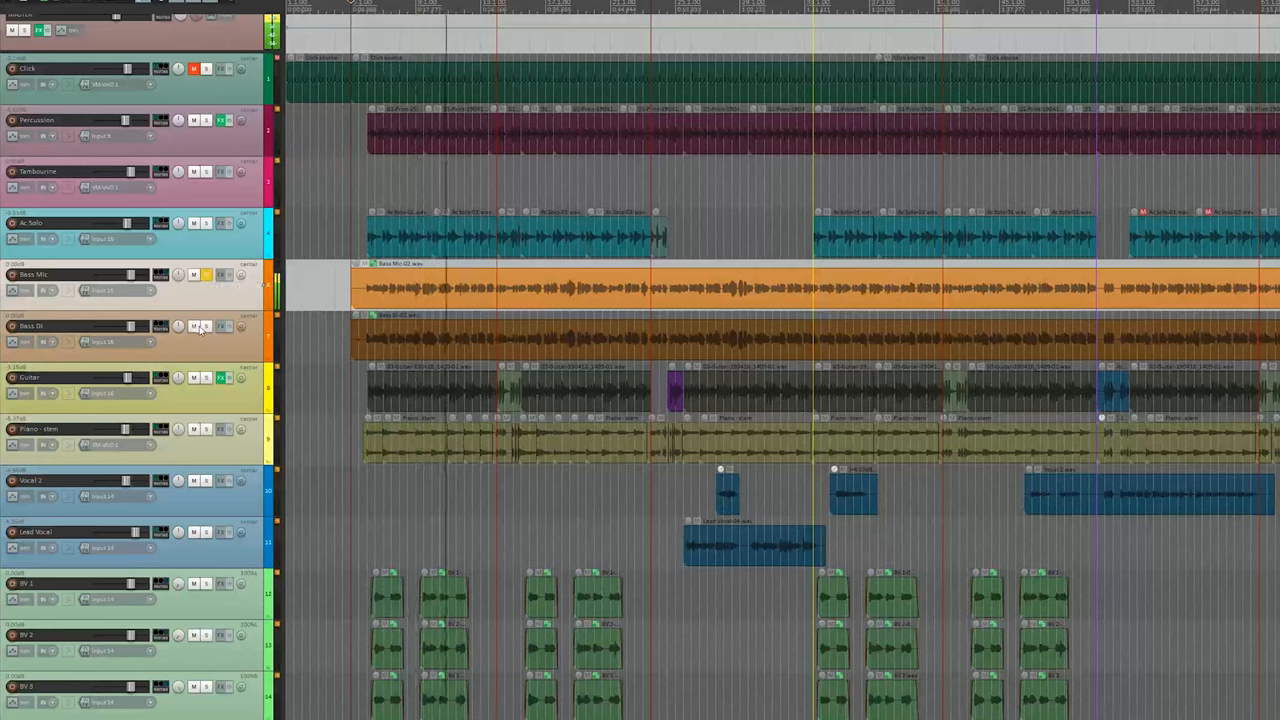
pyautogui.click(204, 326)
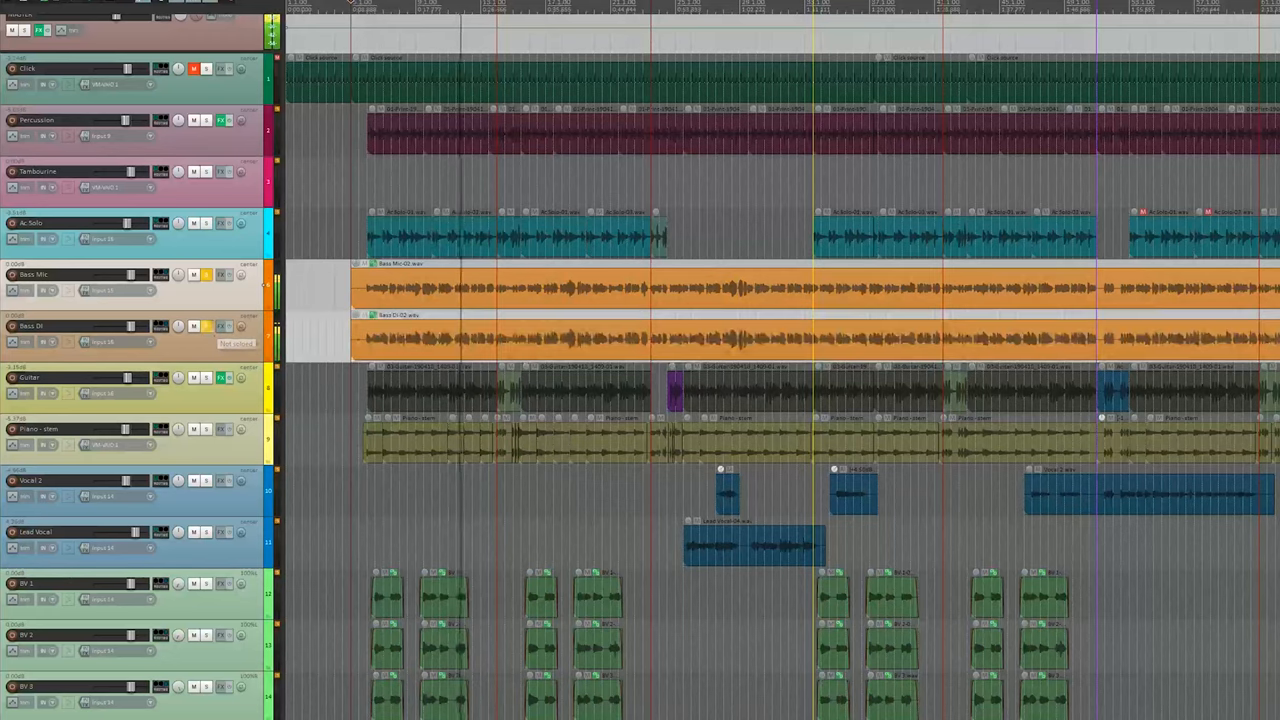
pyautogui.click(208, 276)
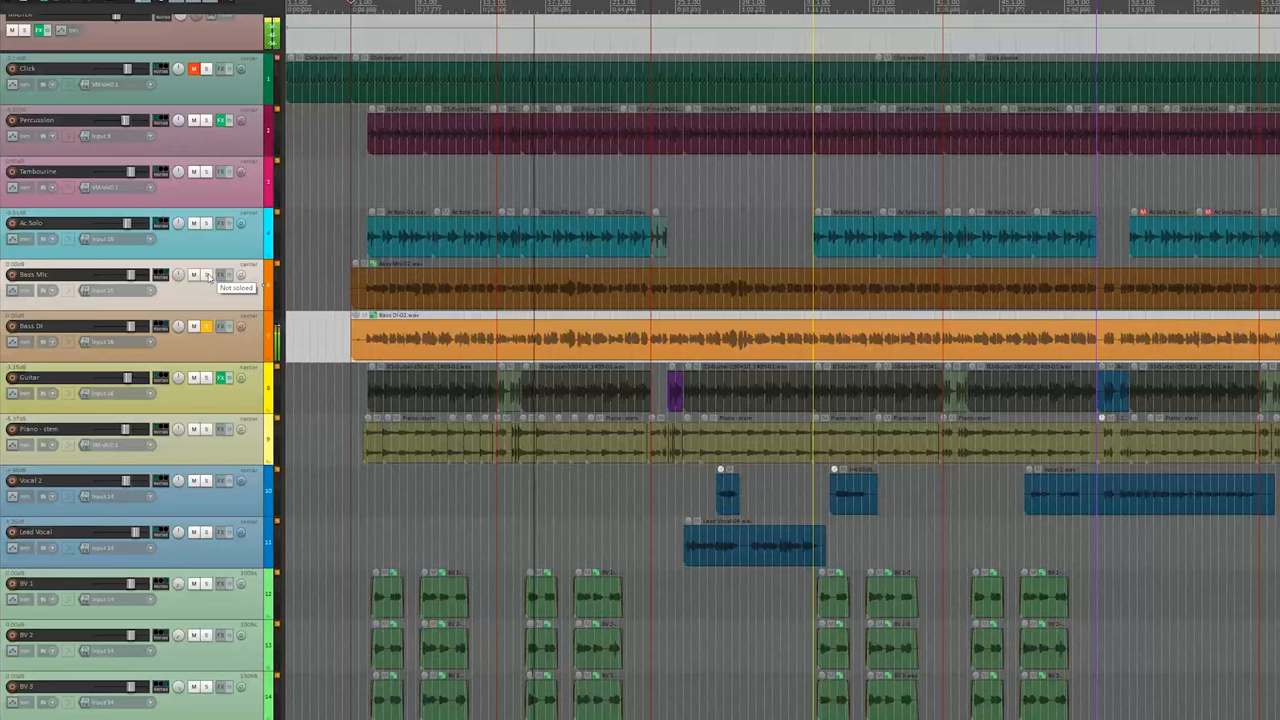
pyautogui.click(208, 274)
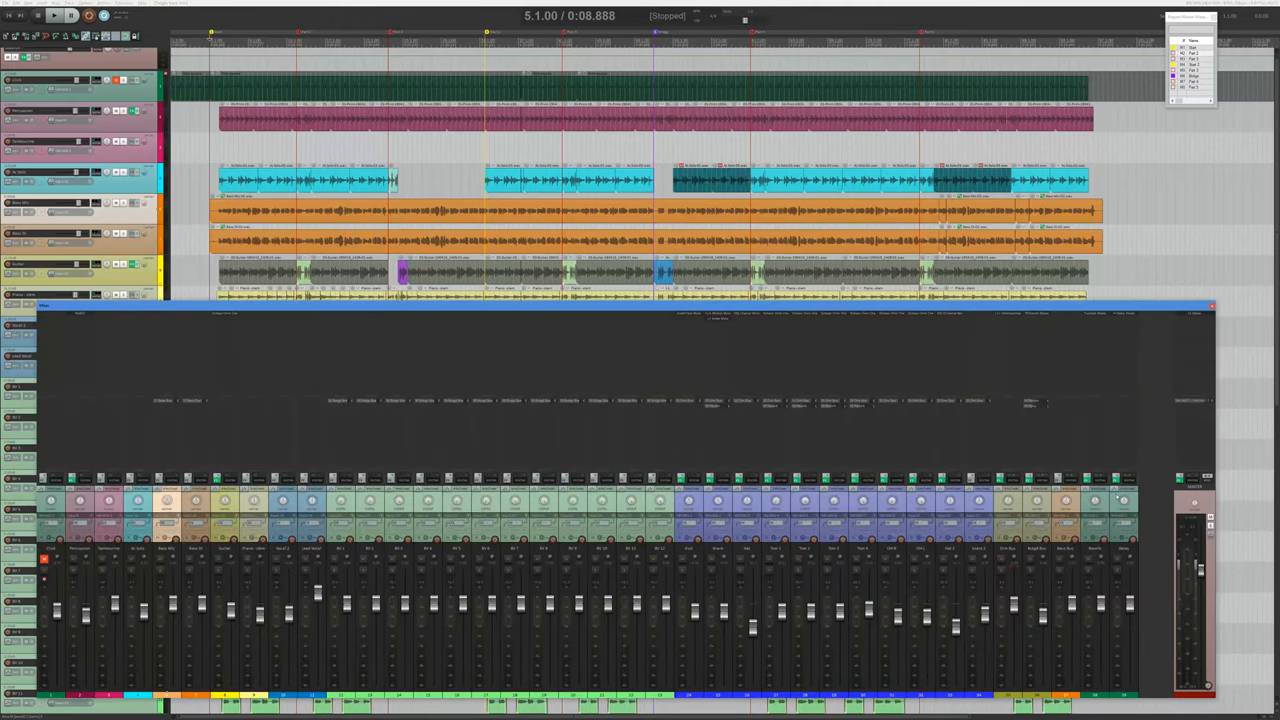
pyautogui.moveTo(1060, 556)
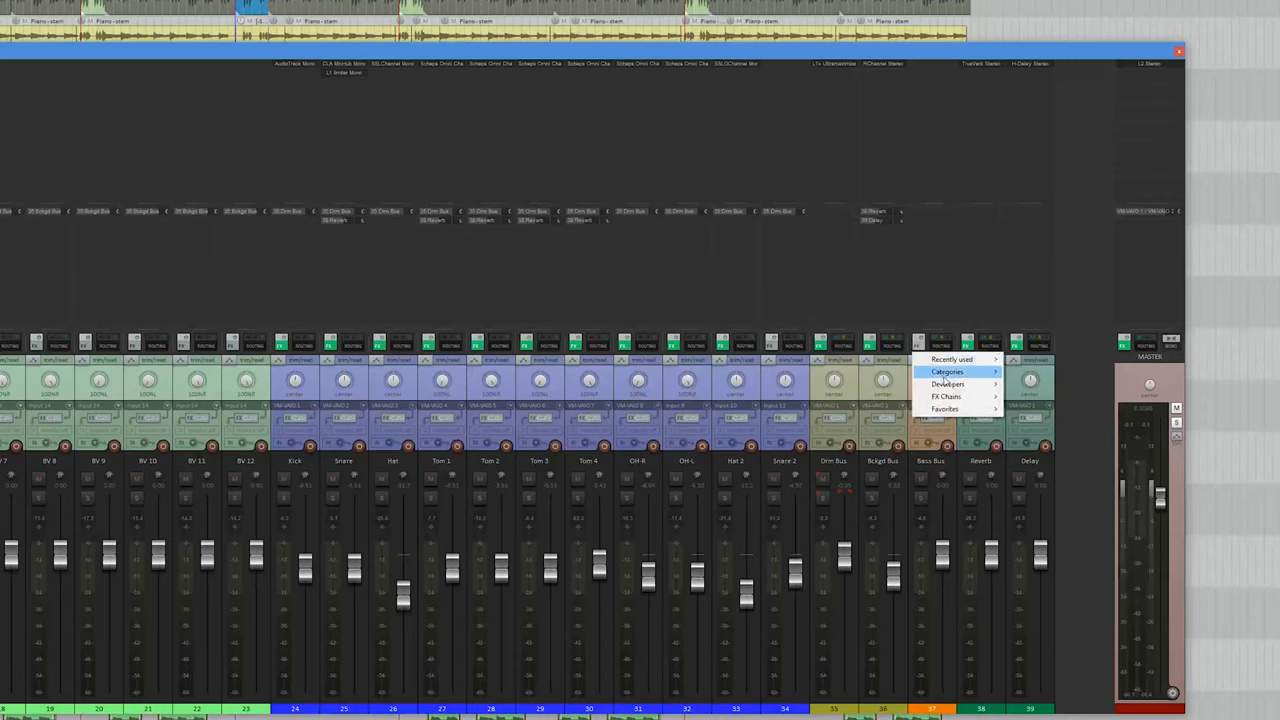
# Step: Insert Scheps Omni Channel Stereo into the Bass Bus FX slot from the Categories list
pyautogui.click(948, 370)
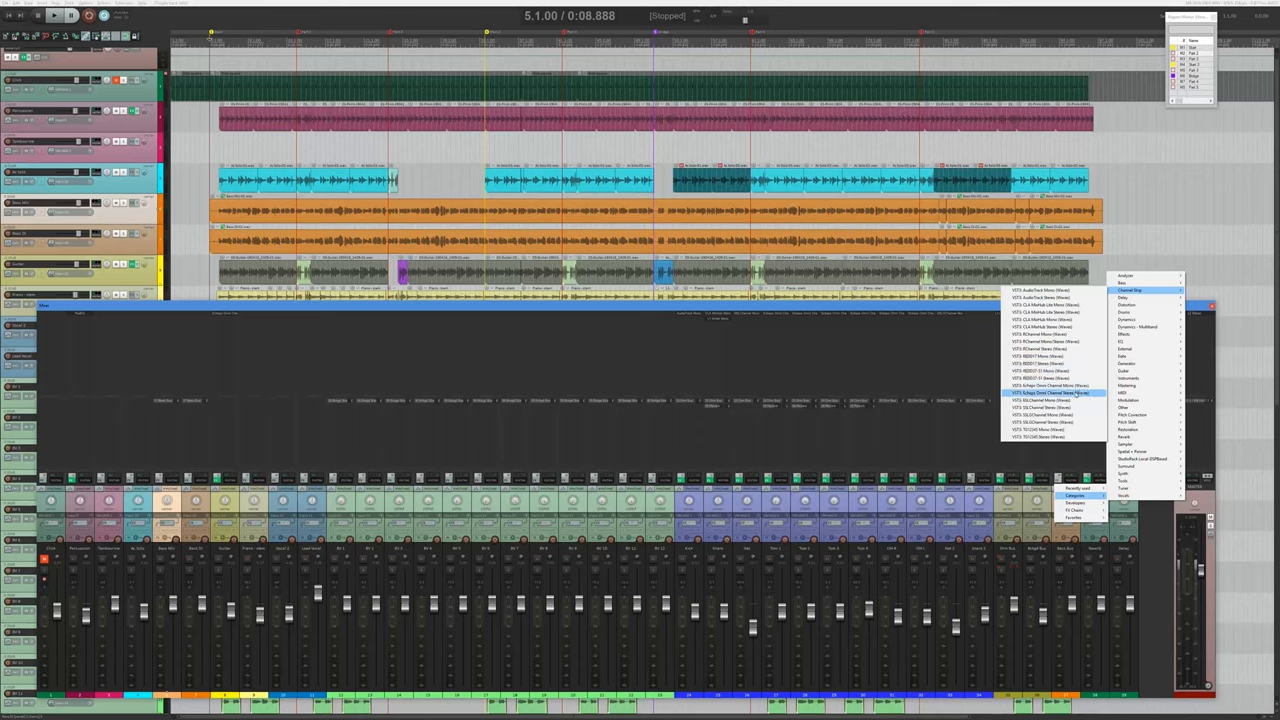
pyautogui.click(1050, 392)
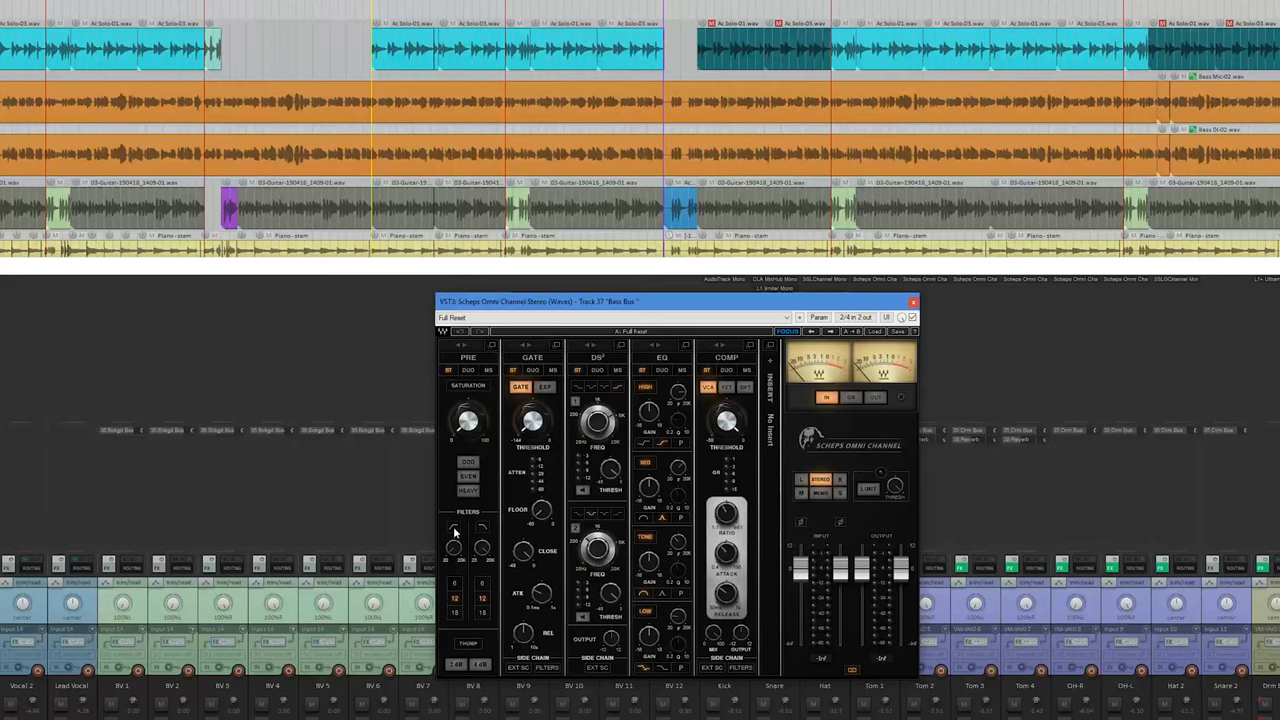
# Step: Enable the PRE high-pass filter and set the initial EQ band frequencies and gains
pyautogui.click(452, 528)
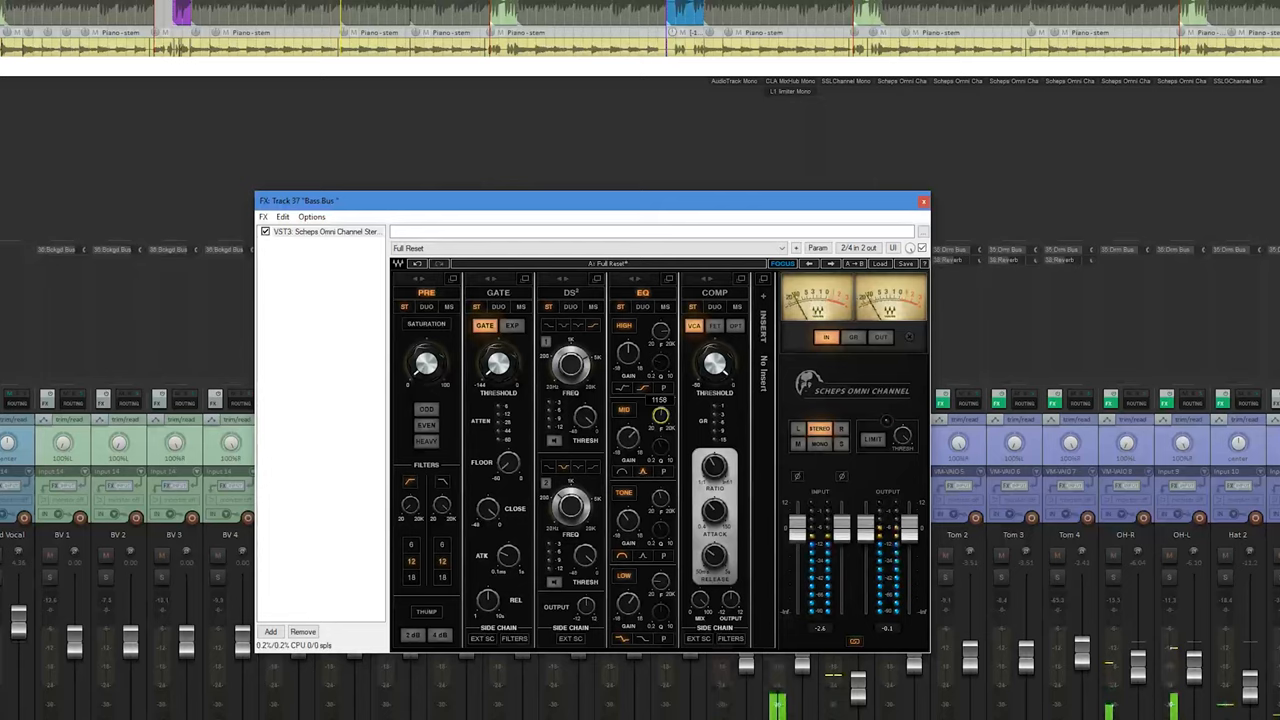
# Step: Play the bass bus and adjust an EQ band's cut/boost in the plugin
pyautogui.click(922, 200)
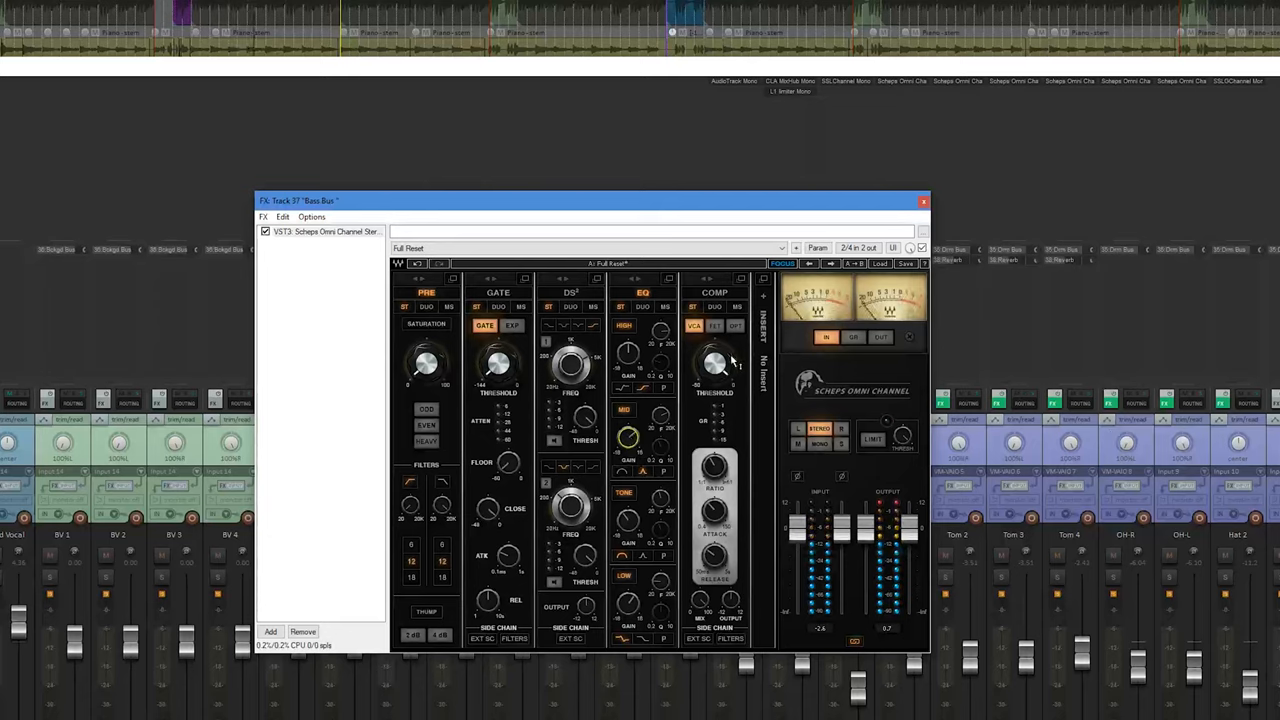
# Step: Set the COMP threshold and ratio for gentle compression, then close the plugin window
pyautogui.moveTo(716, 364); pyautogui.dragTo(716, 350)
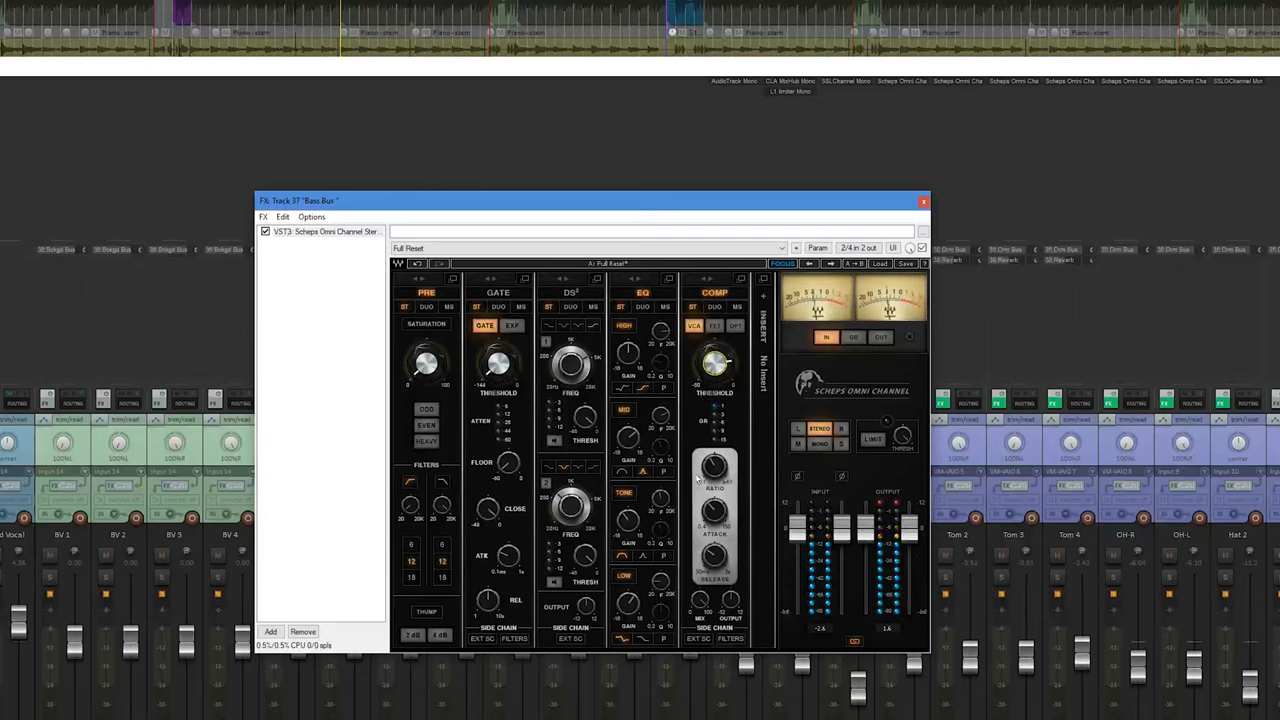
pyautogui.moveTo(714, 464); pyautogui.dragTo(714, 444)
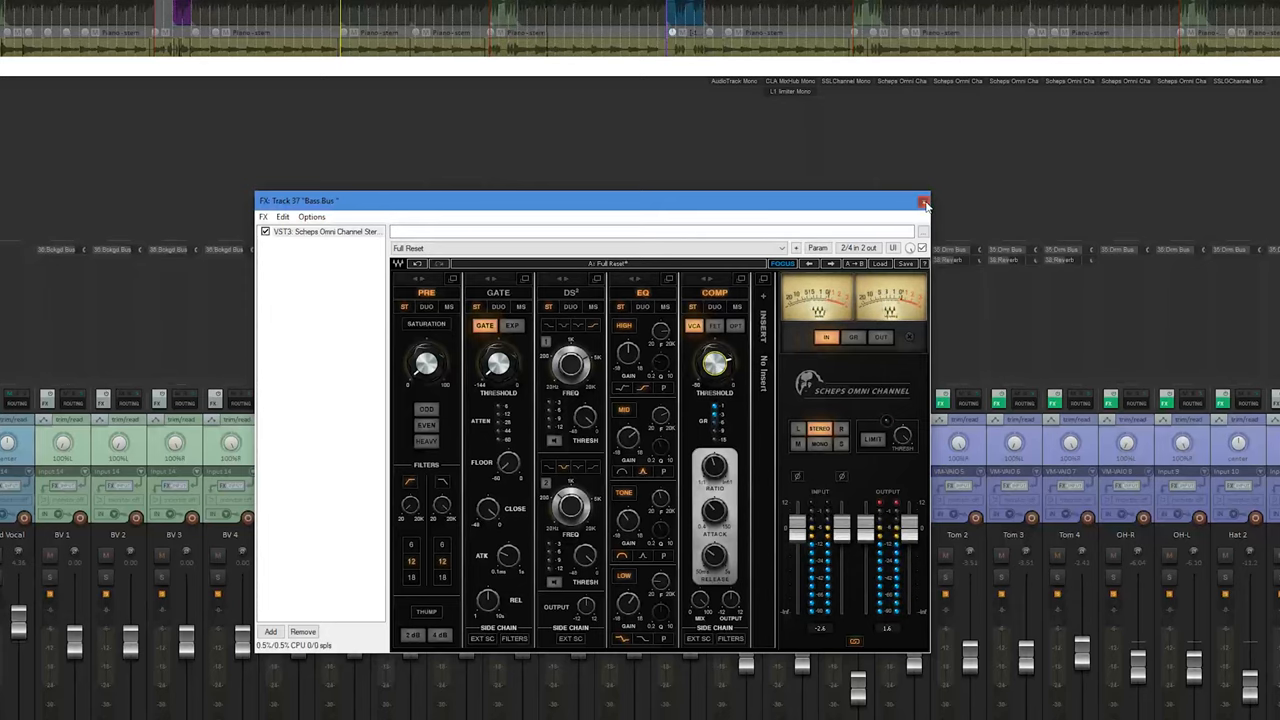
pyautogui.click(922, 200)
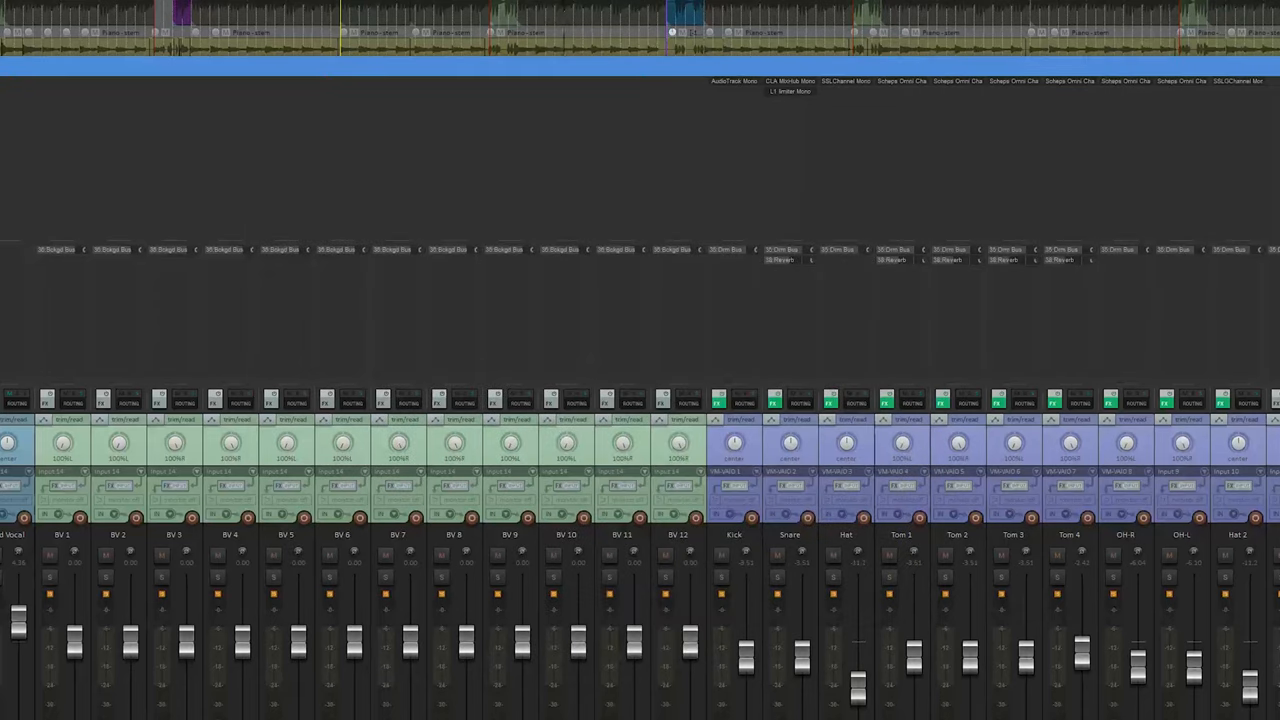